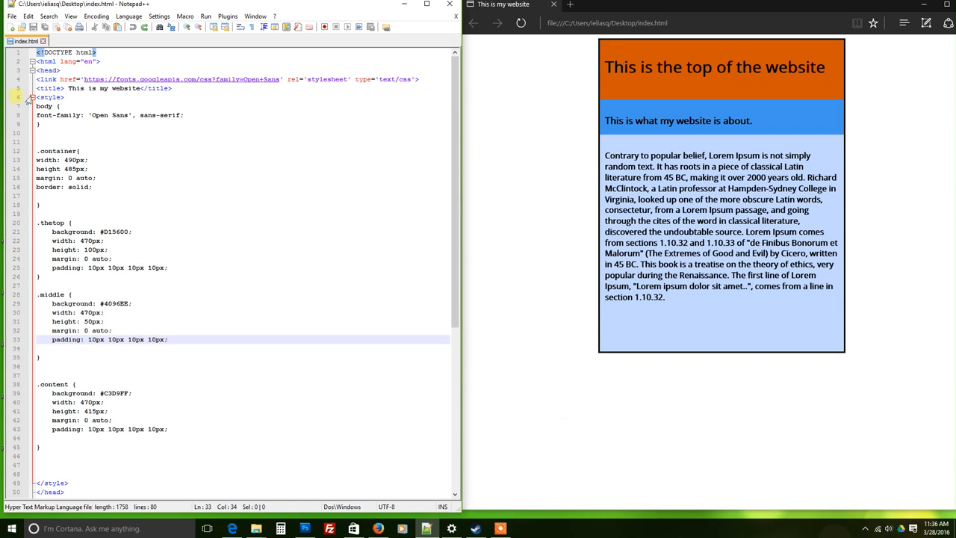
# - Create a new blank document in Notepad++
pyautogui.click(12, 15)
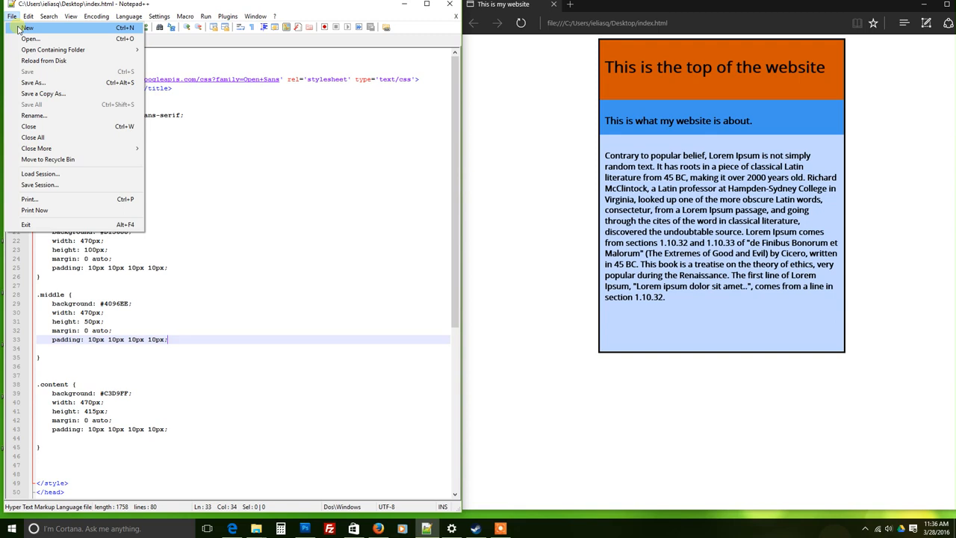
pyautogui.click(27, 27)
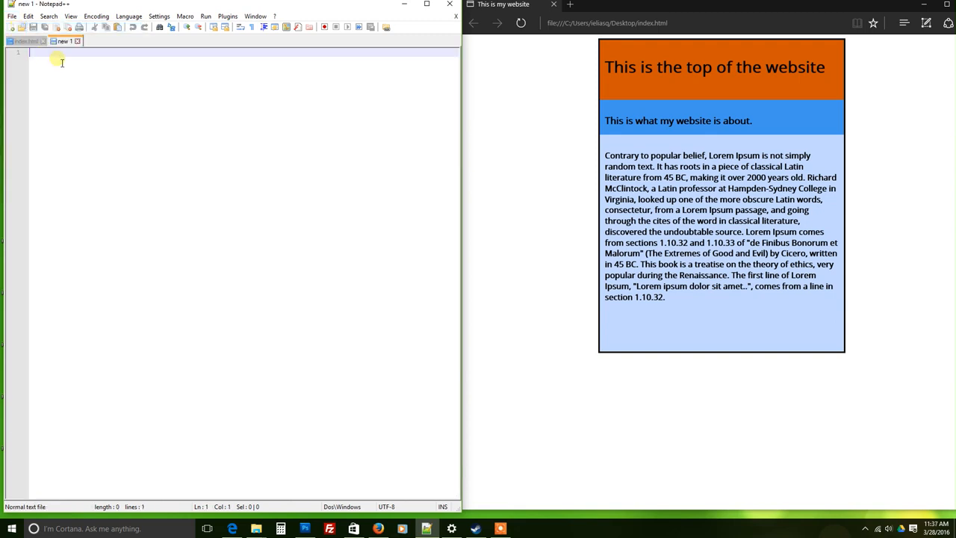
pyautogui.moveTo(279, 404)
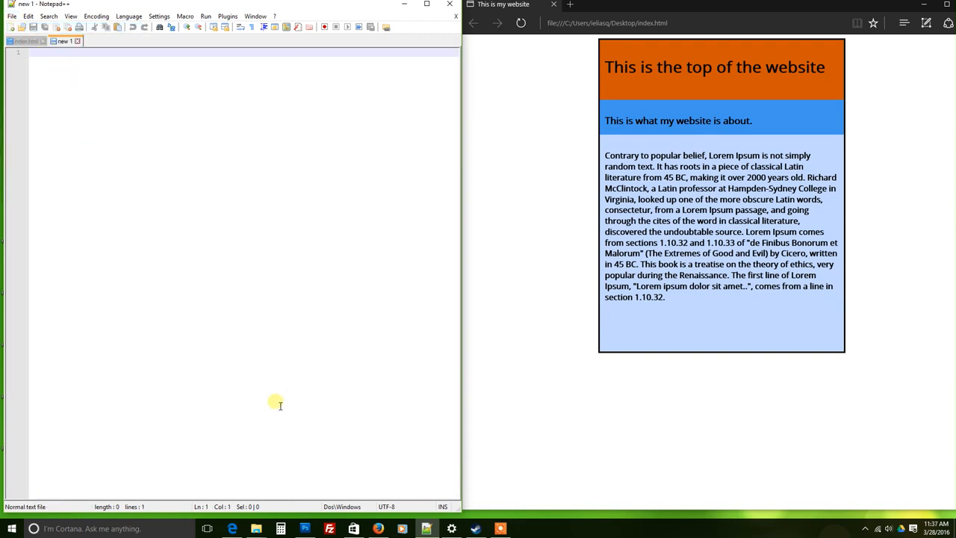
pyautogui.moveTo(354, 382)
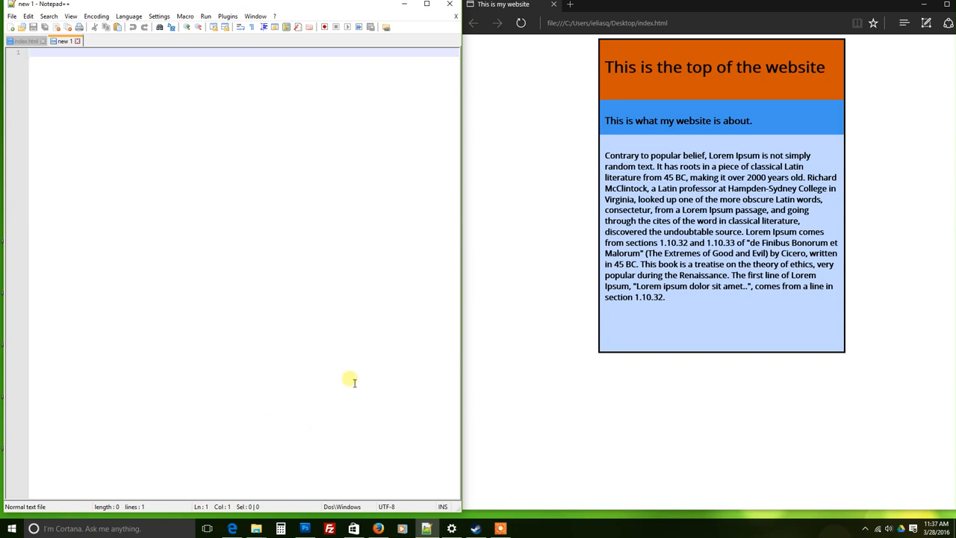
# - Save the blank document as style.css on the Desktop
pyautogui.click(12, 15)
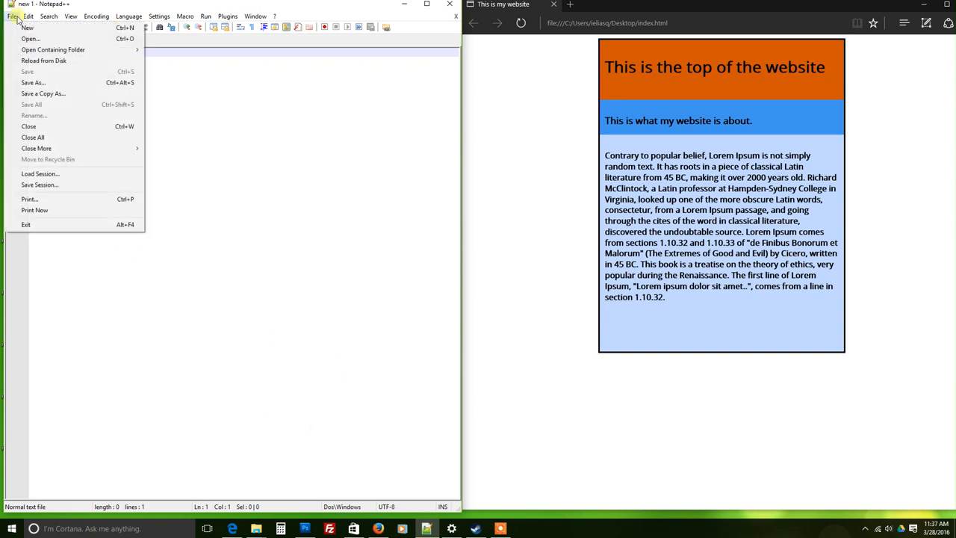
pyautogui.moveTo(60, 115)
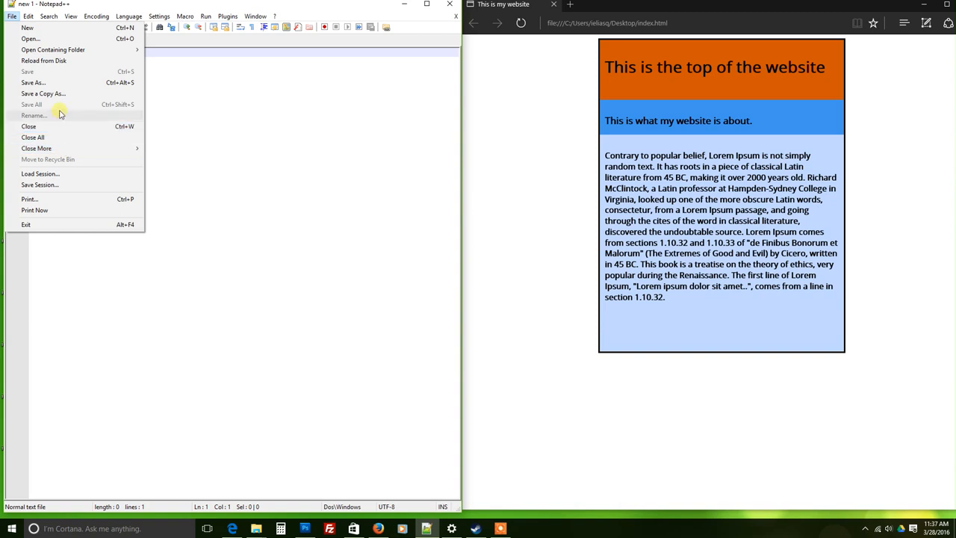
pyautogui.click(33, 82)
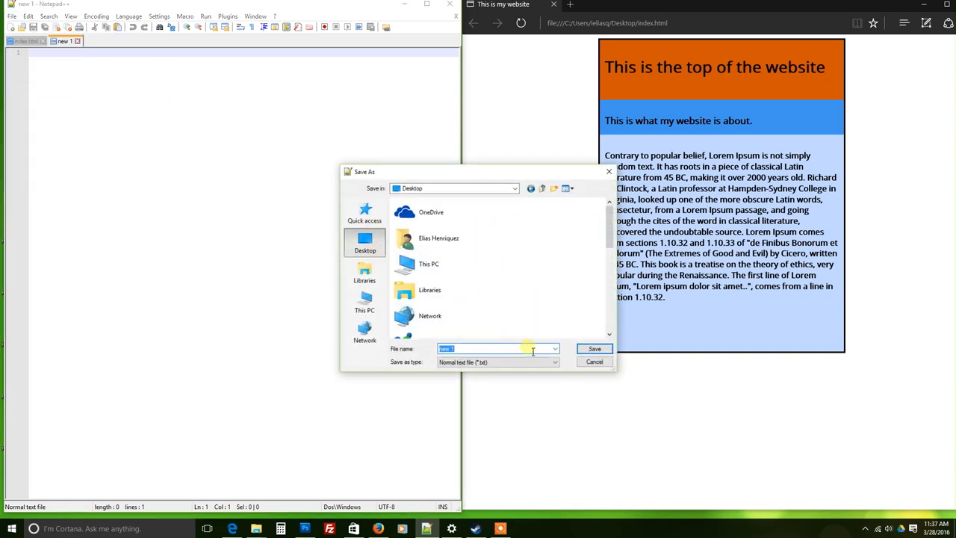
pyautogui.write('a')
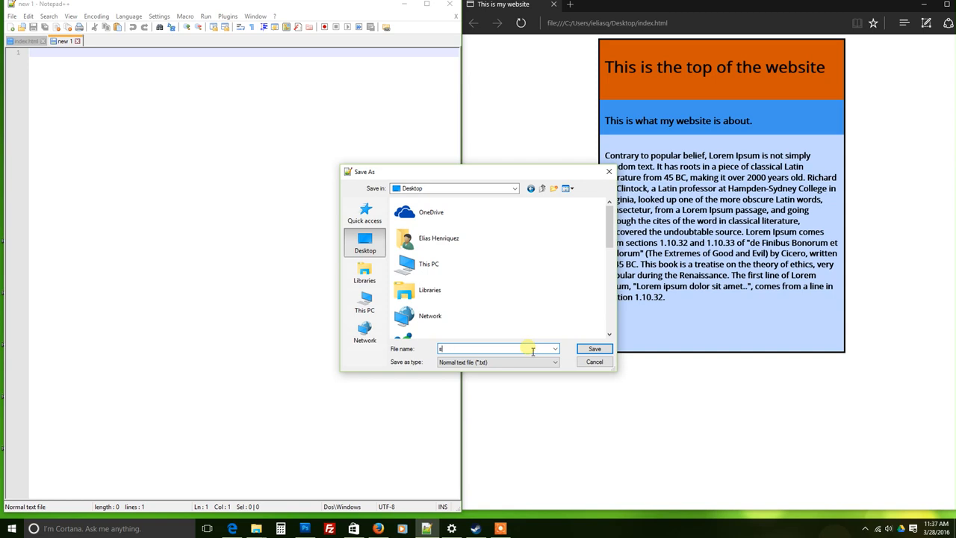
pyautogui.write('style.')
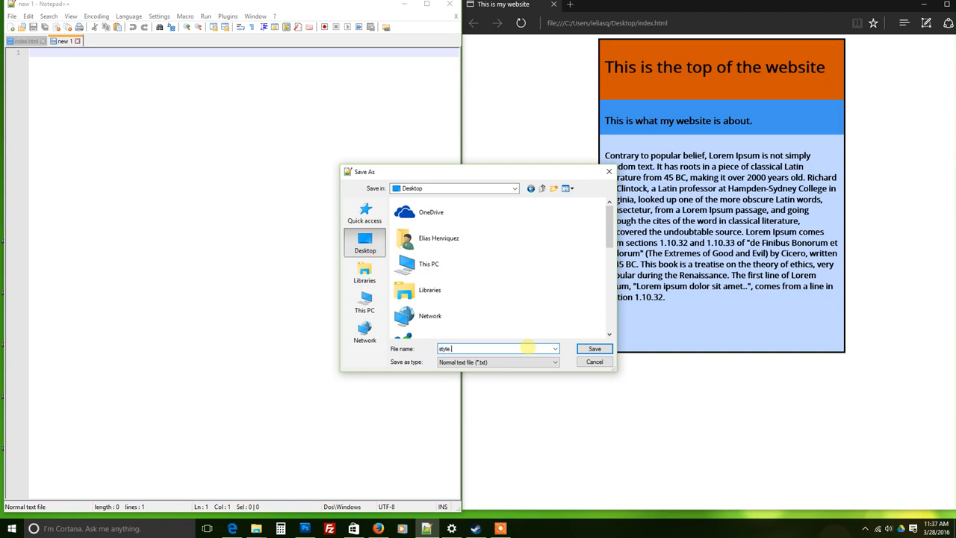
pyautogui.click(594, 349)
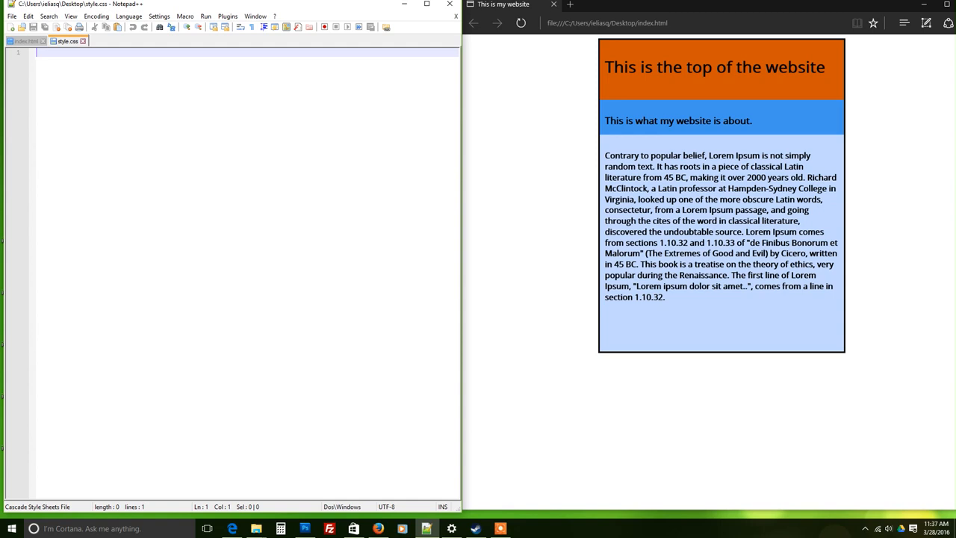
# - Add a stylesheet link in index.html's head and correct its href to style.css
pyautogui.click(24, 41)
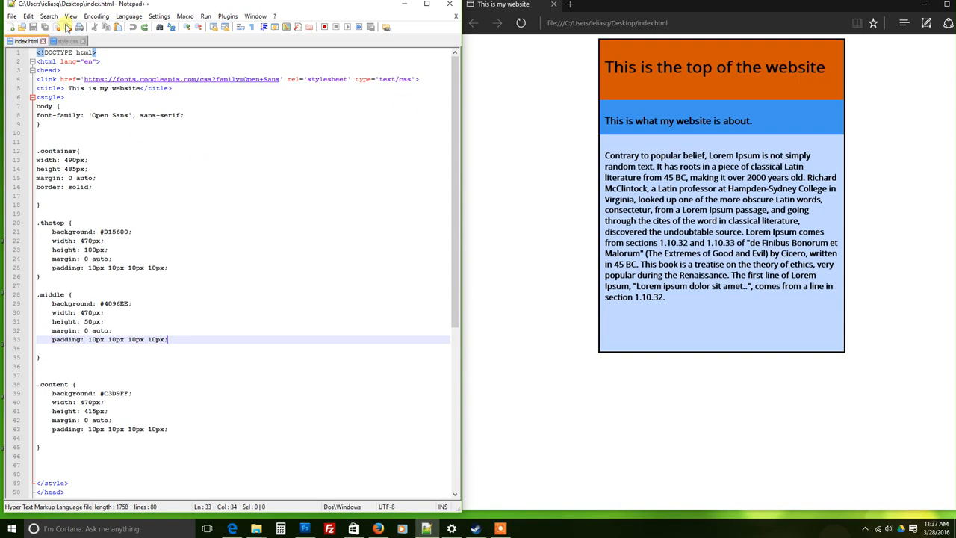
pyautogui.moveTo(530, 236)
pyautogui.write('<link rel="stylesheet" type="text/css" href="mystyle.css">')
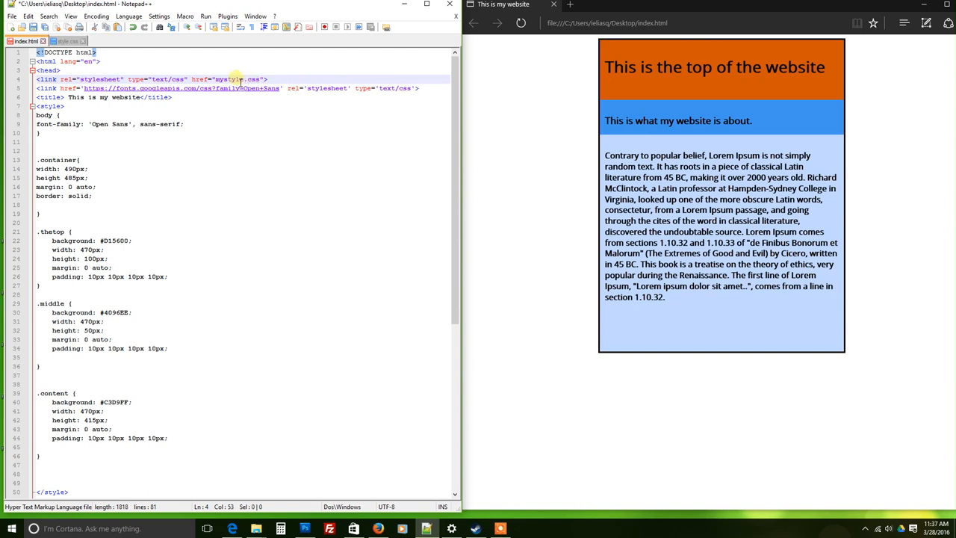
pyautogui.doubleClick(227, 79)
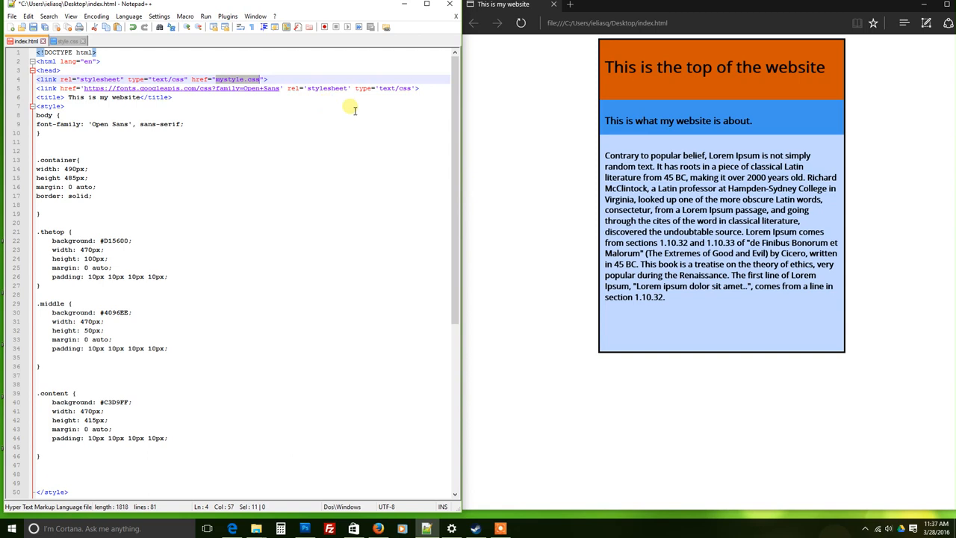
pyautogui.click(224, 79)
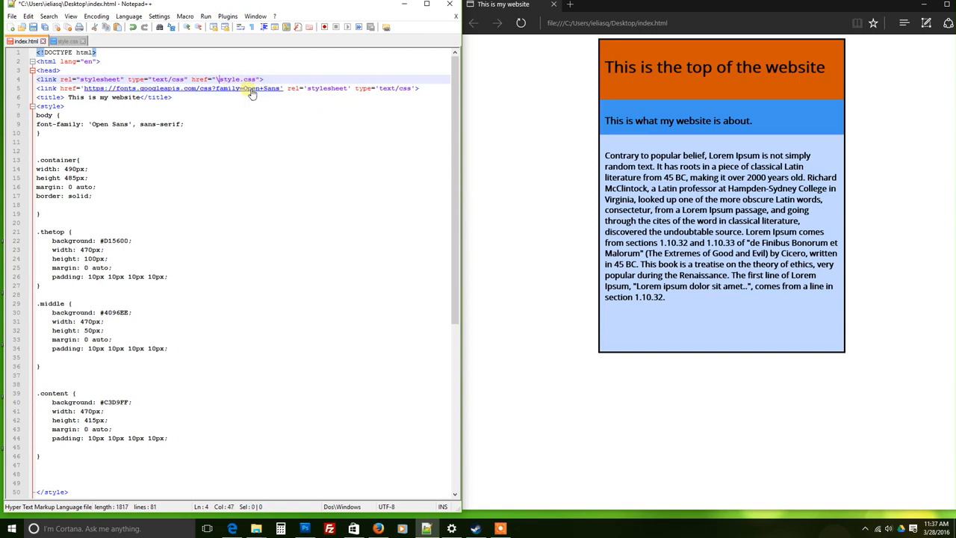
pyautogui.press('Backspace')
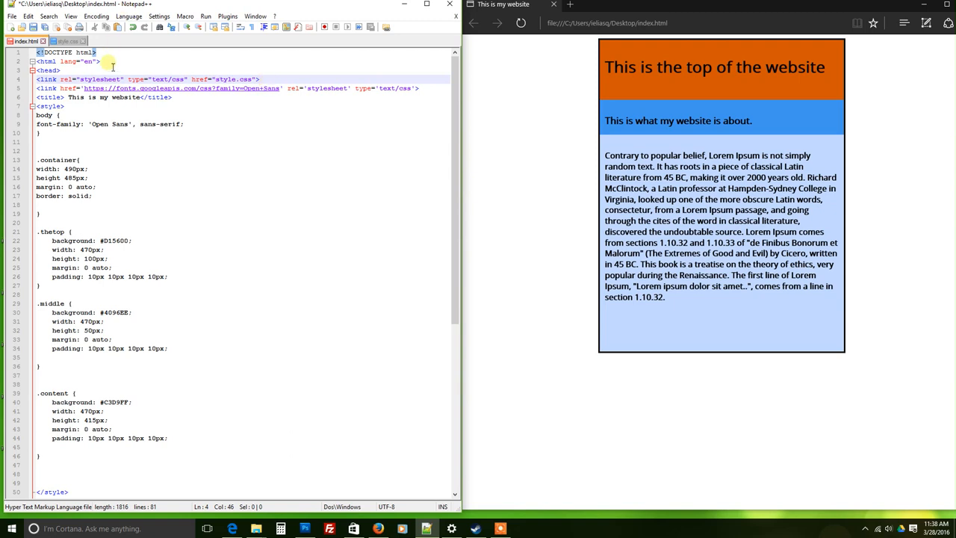
pyautogui.moveTo(13, 223)
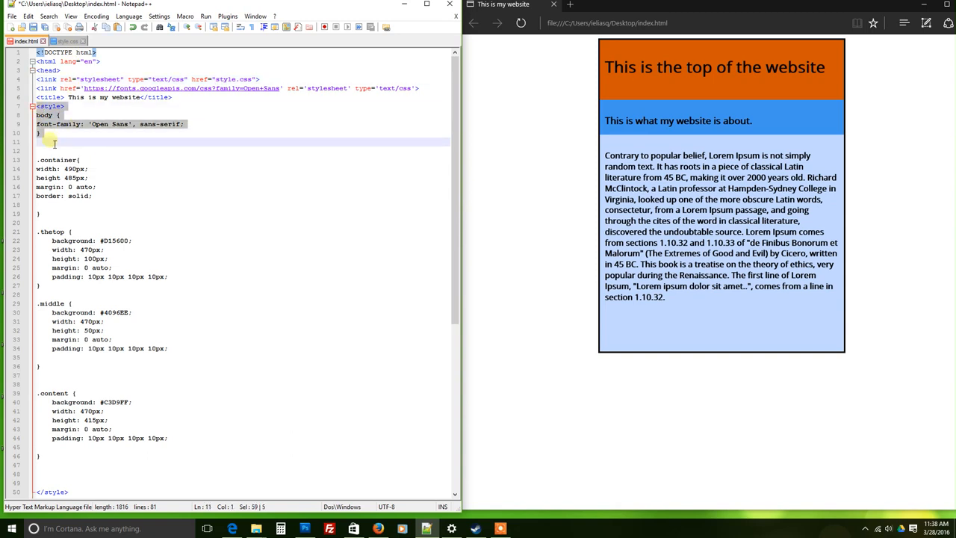
# - Cut the CSS rules out of index.html's style block and reload the now-unstyled page
pyautogui.scroll(-3)
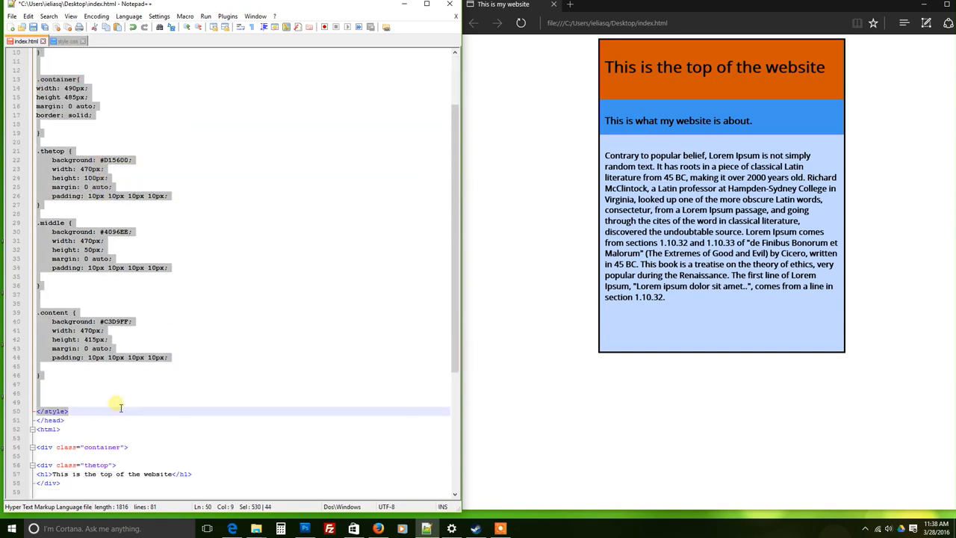
pyautogui.rightClick(112, 268)
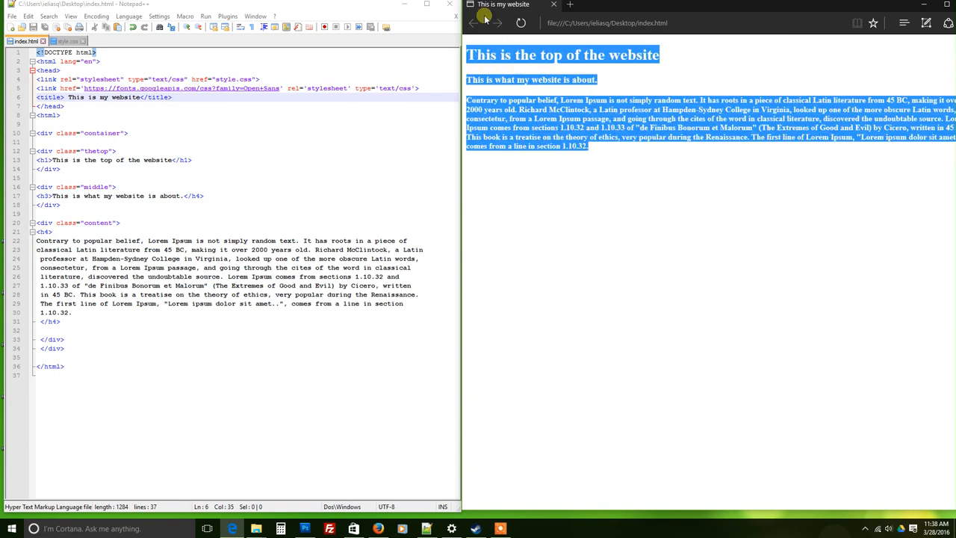
pyautogui.click(630, 263)
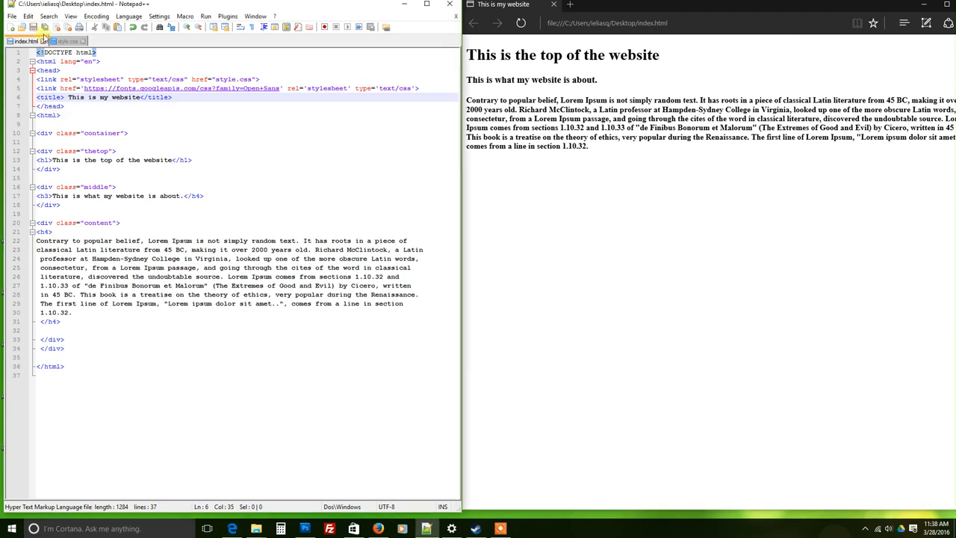
# - Paste the body, container, thetop, middle and content rules into style.css, save and reload the styled page
pyautogui.click(65, 42)
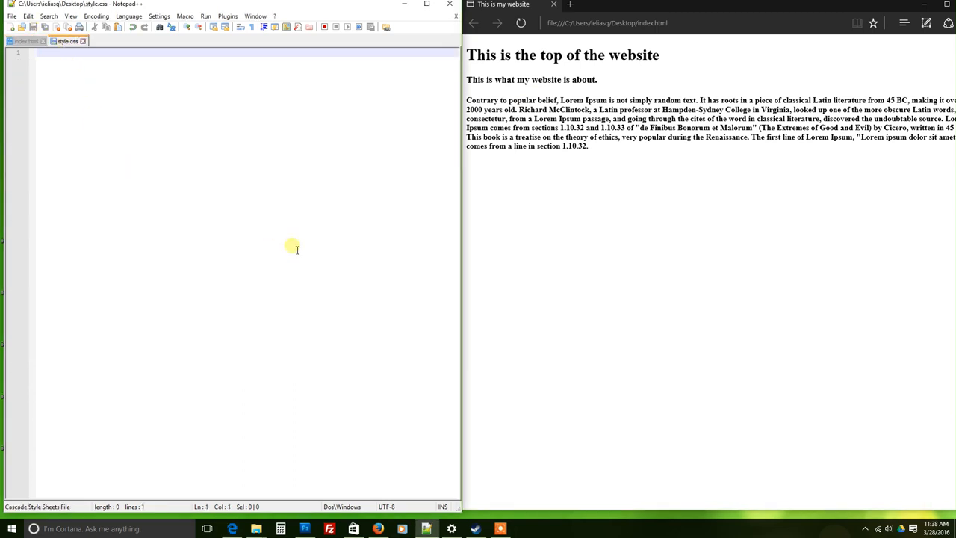
pyautogui.moveTo(161, 108)
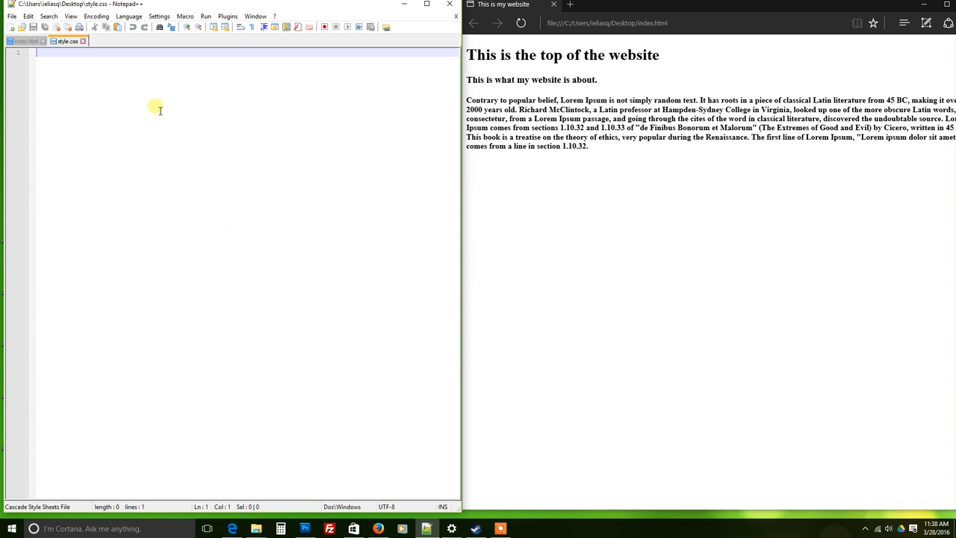
pyautogui.write('<style>')
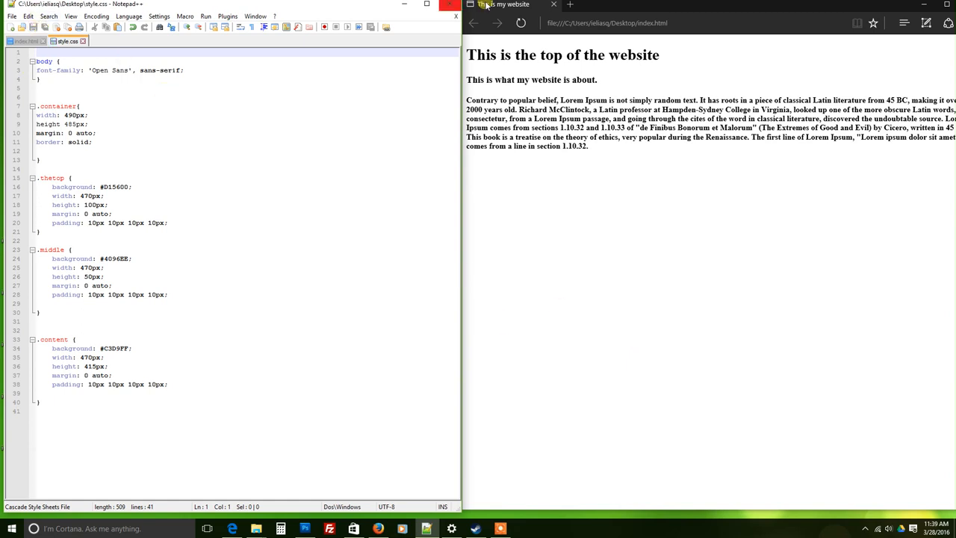
pyautogui.click(519, 22)
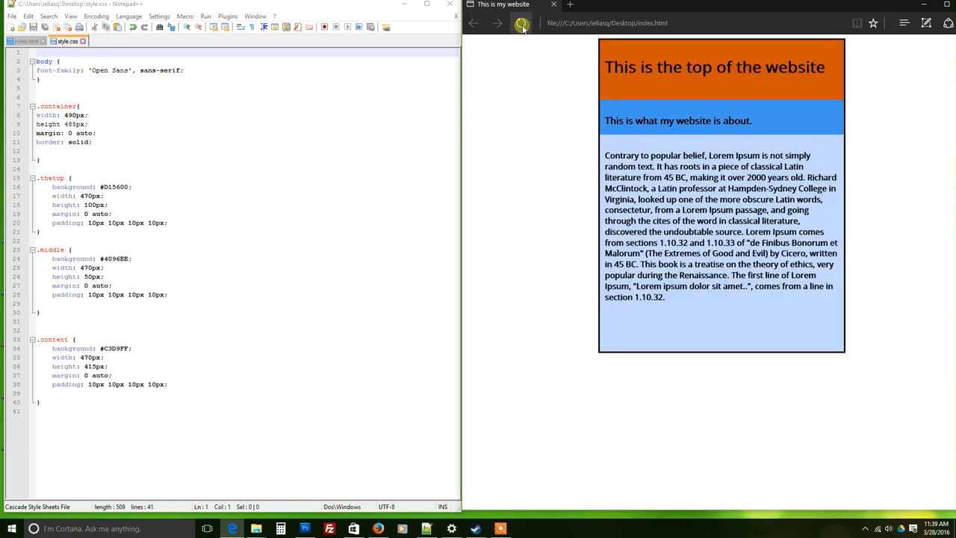
pyautogui.click(521, 24)
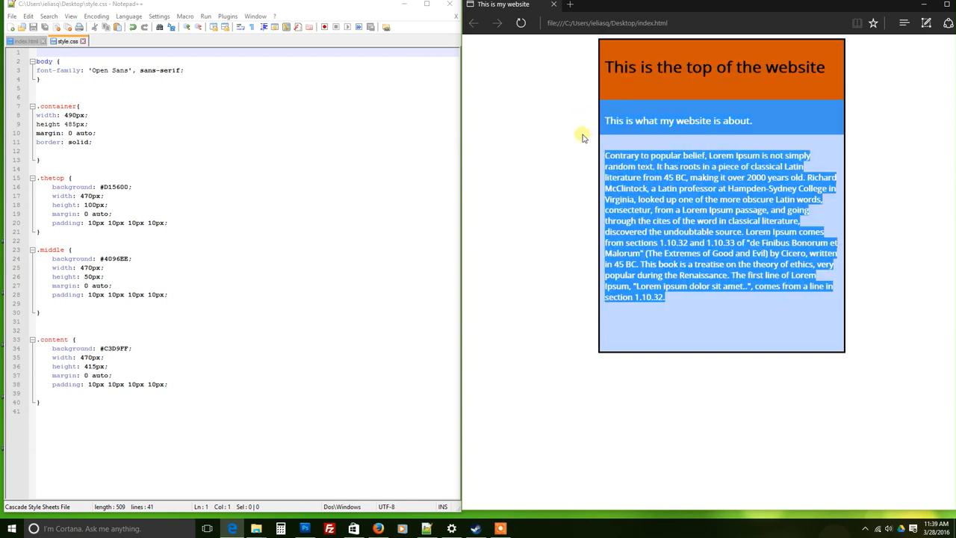
pyautogui.click(709, 127)
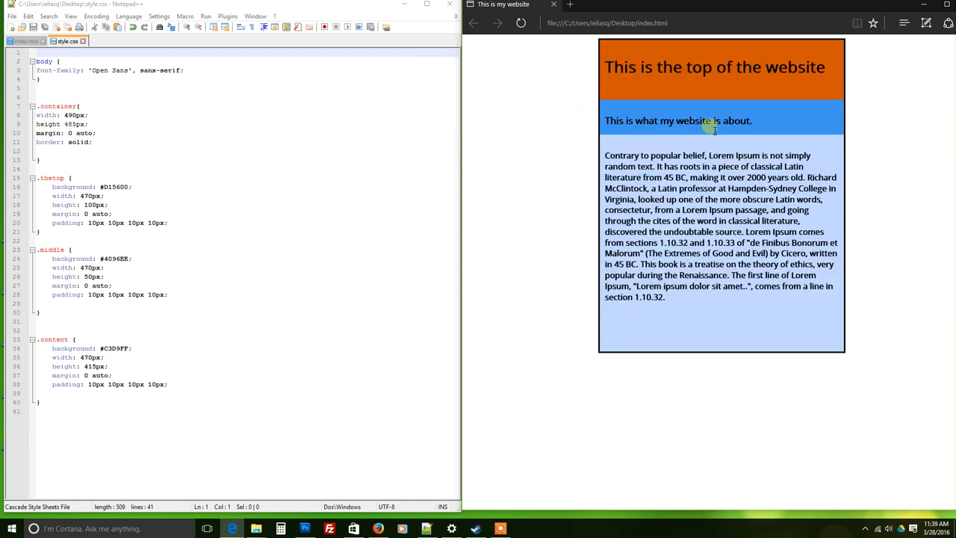
pyautogui.moveTo(516, 224)
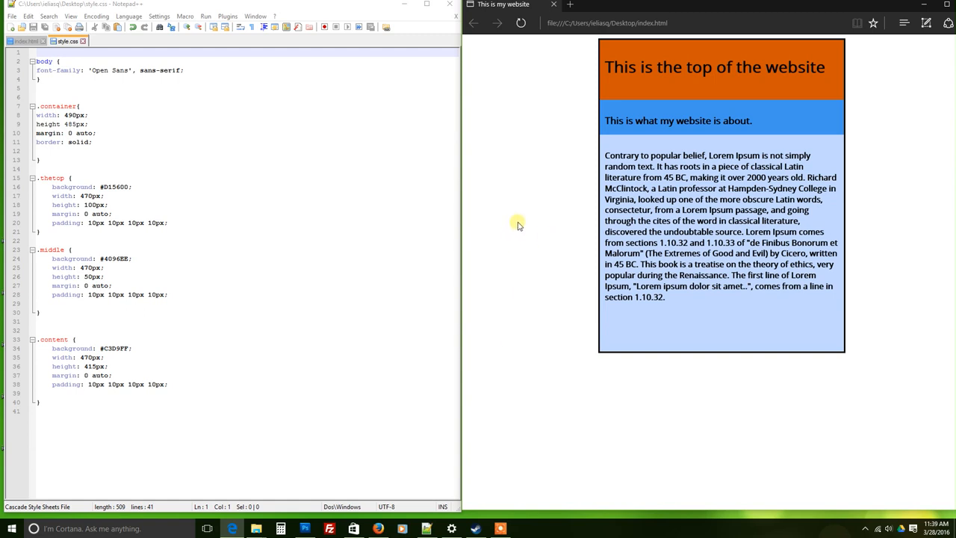
pyautogui.moveTo(509, 164)
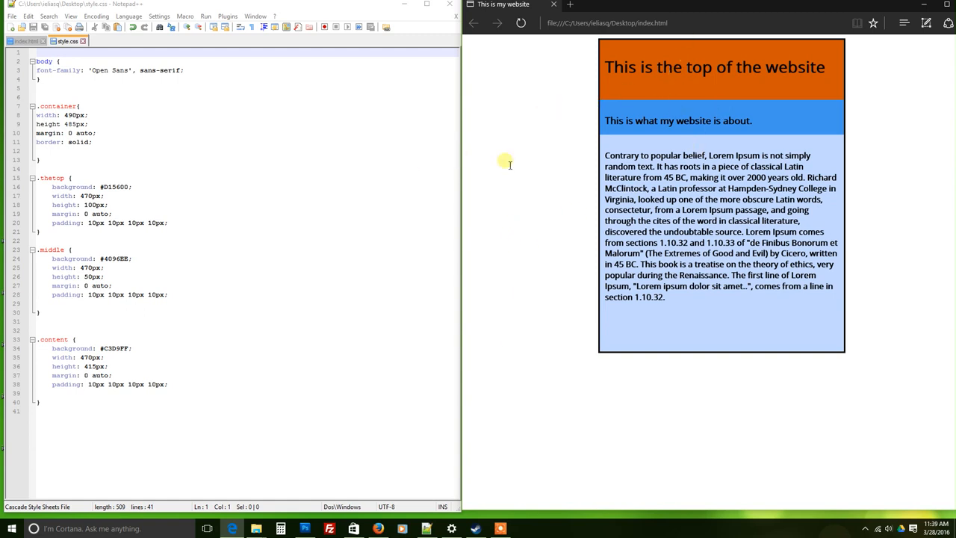
# - Delete the style.css link line to see the page unstyled, then restore it and reload with styles back
pyautogui.click(24, 40)
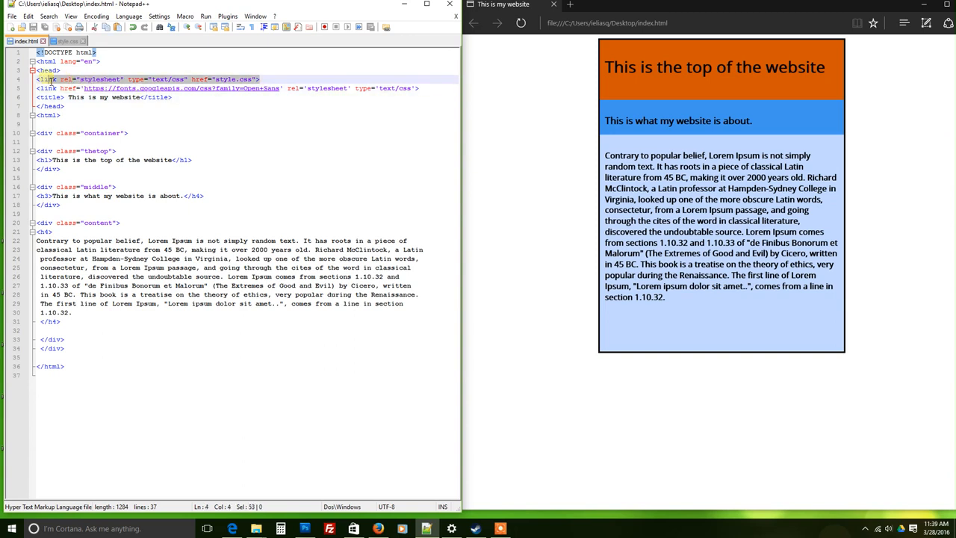
pyautogui.click(39, 79)
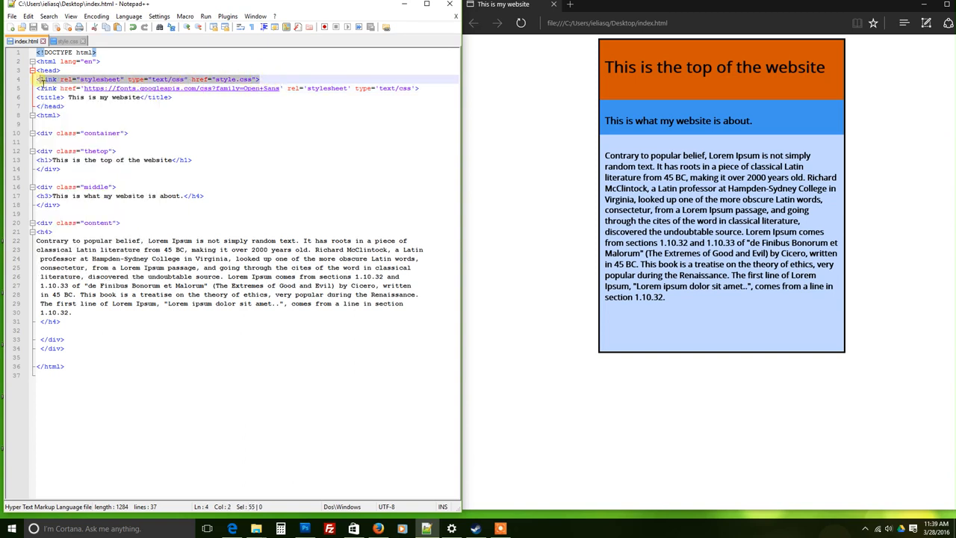
pyautogui.press('Delete')
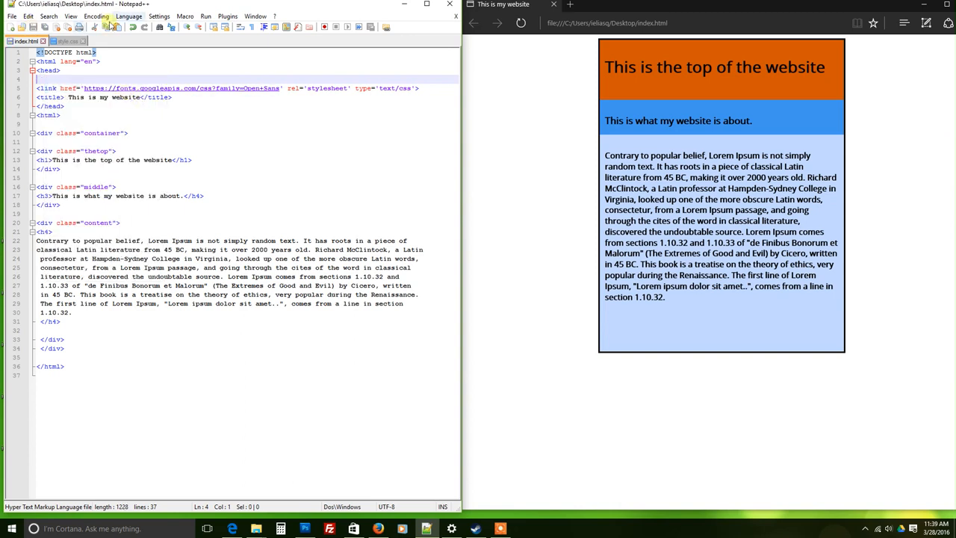
pyautogui.click(521, 23)
pyautogui.write('<link rel="stylesheet" type="text/css" href="style.css">')
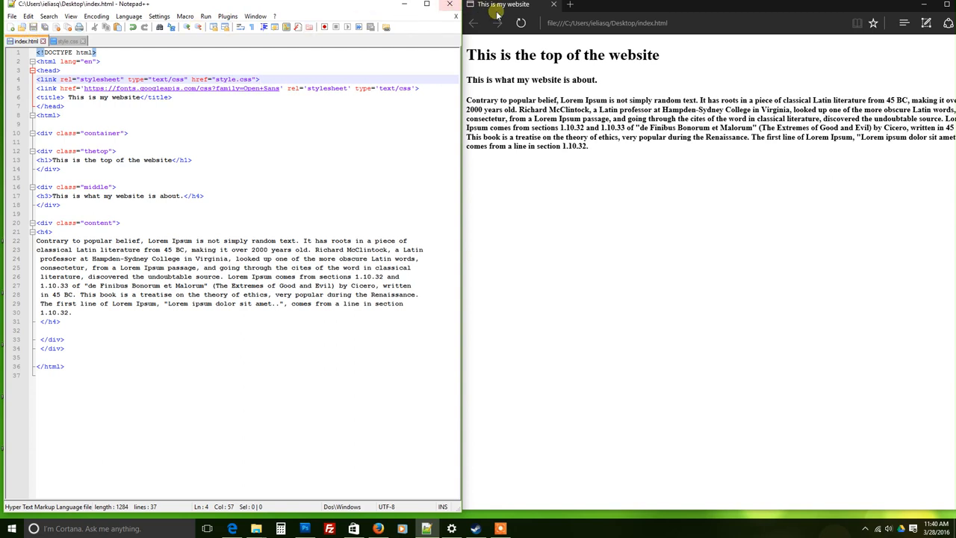
pyautogui.click(520, 23)
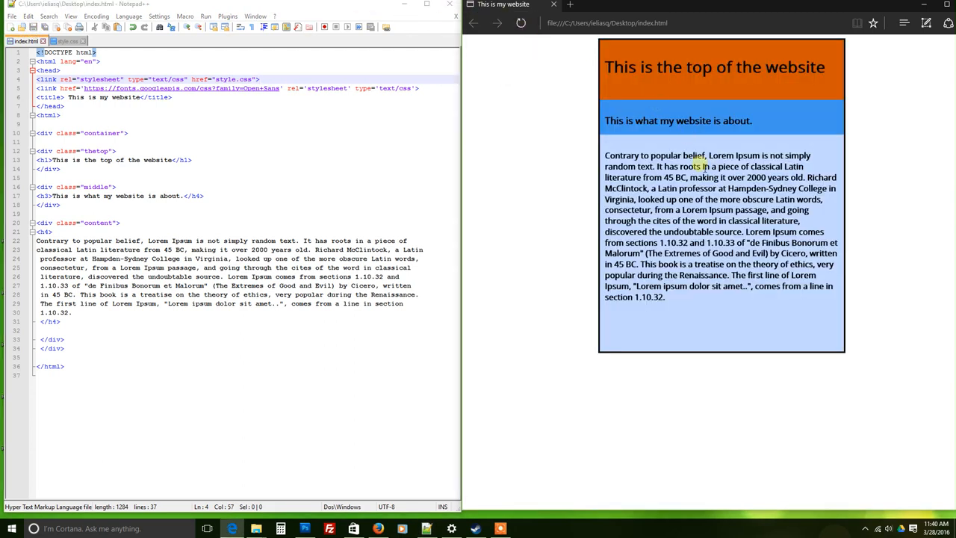